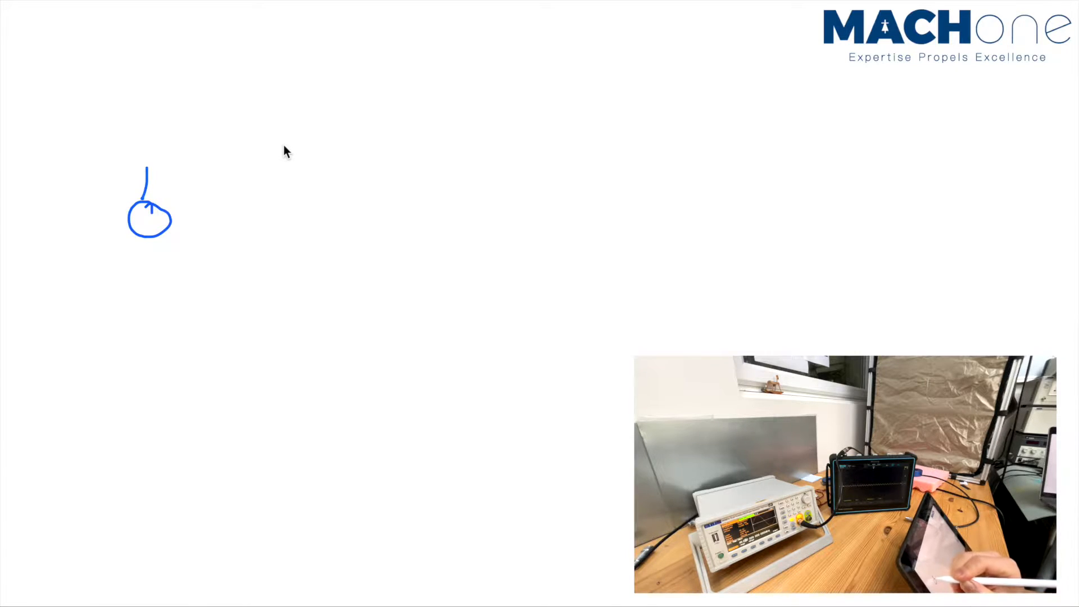
# Draw the AC source leads, the 50 Ω series resistor, and the upper and lower line conductors.
pyautogui.moveTo(148, 237); pyautogui.dragTo(148, 272)
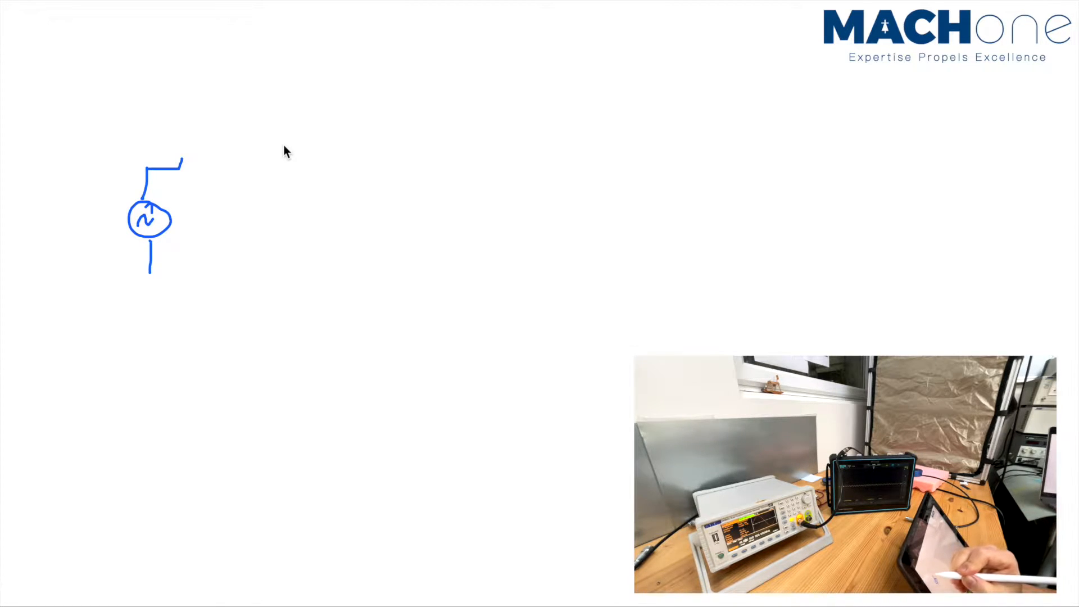
pyautogui.moveTo(159, 165); pyautogui.dragTo(248, 165)
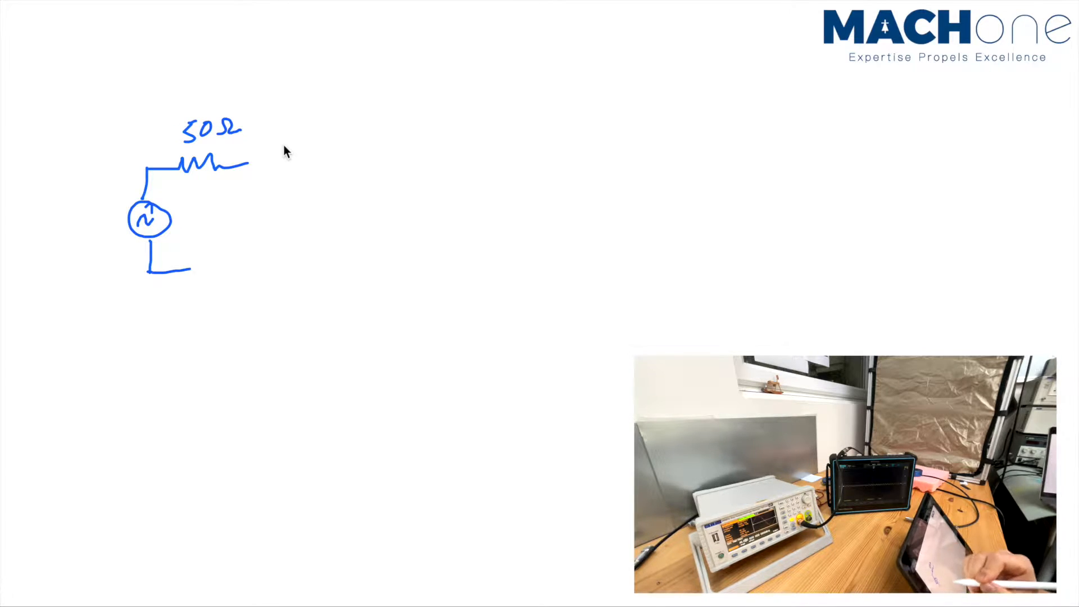
pyautogui.moveTo(248, 162); pyautogui.dragTo(582, 136)
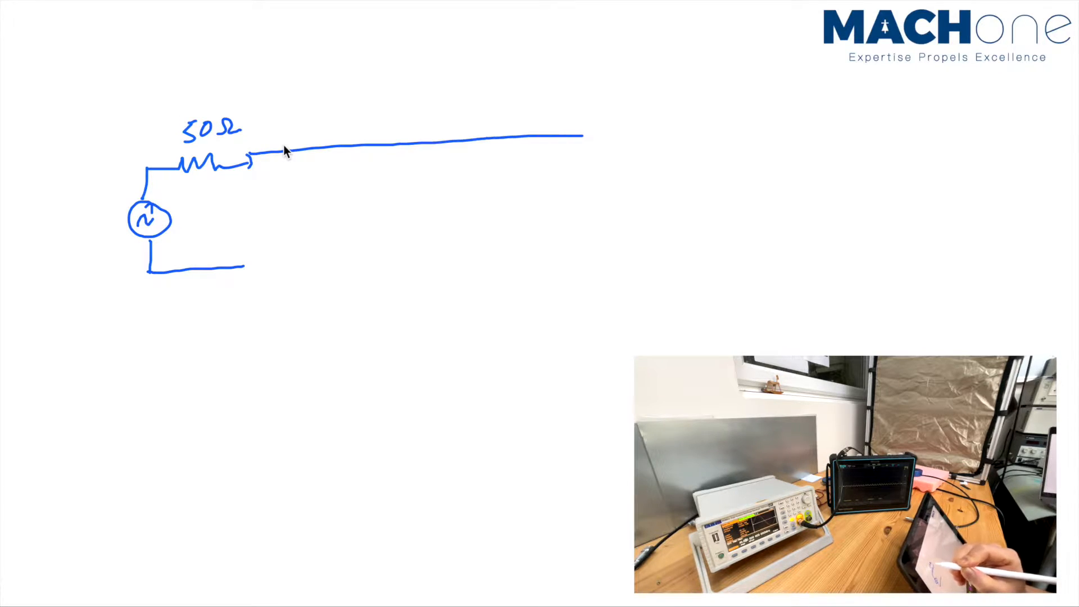
pyautogui.moveTo(247, 165); pyautogui.dragTo(589, 162)
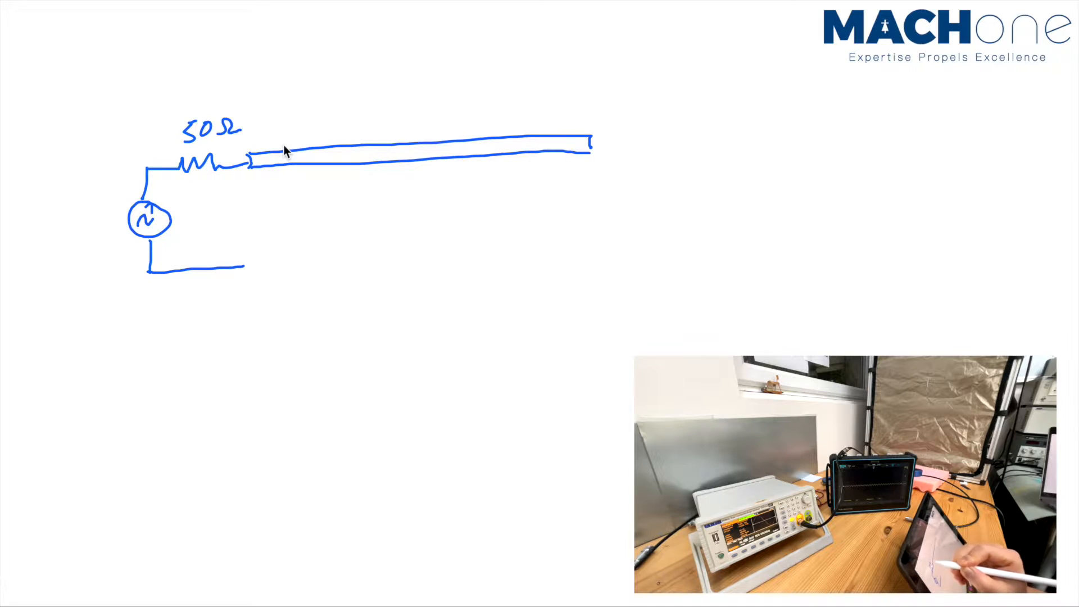
pyautogui.moveTo(244, 265); pyautogui.dragTo(599, 245)
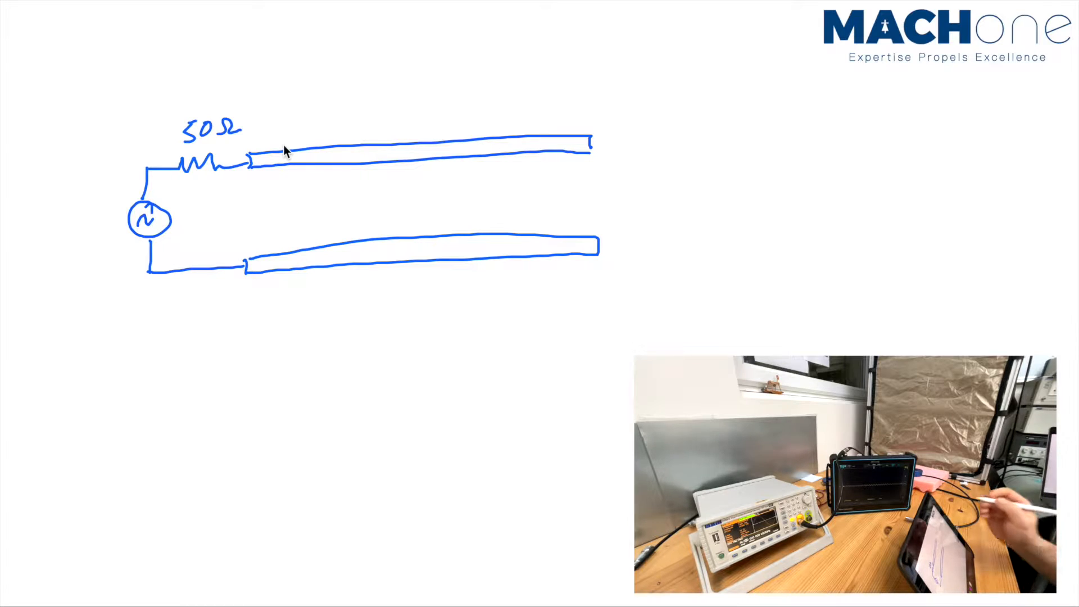
# Write 46.6 MHz and 1 meter beside the line and draw an arrow to its open end.
pyautogui.write("46.6'")
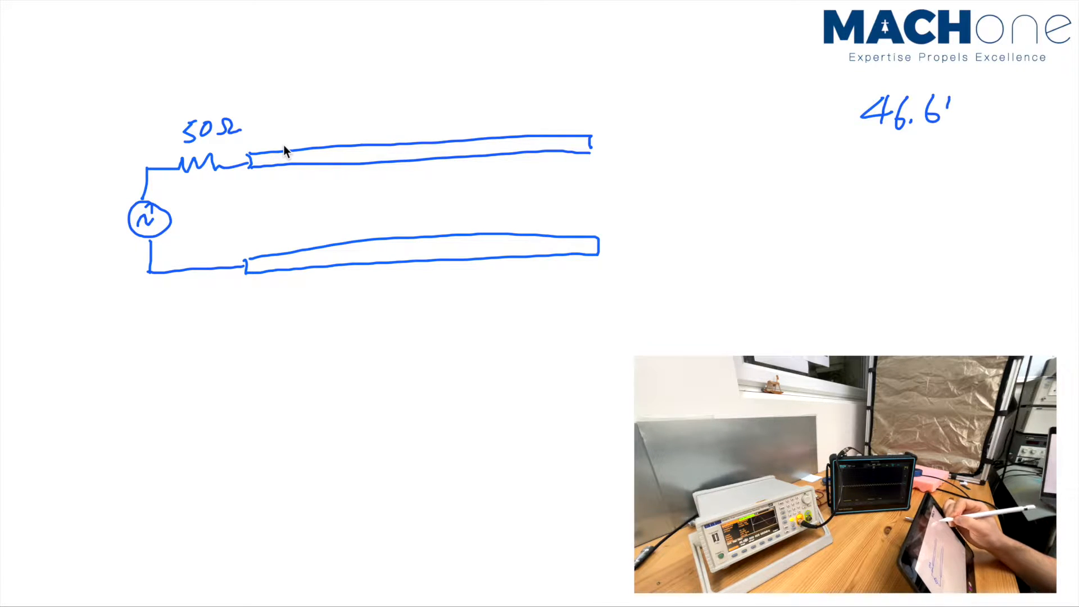
pyautogui.write('MHz')
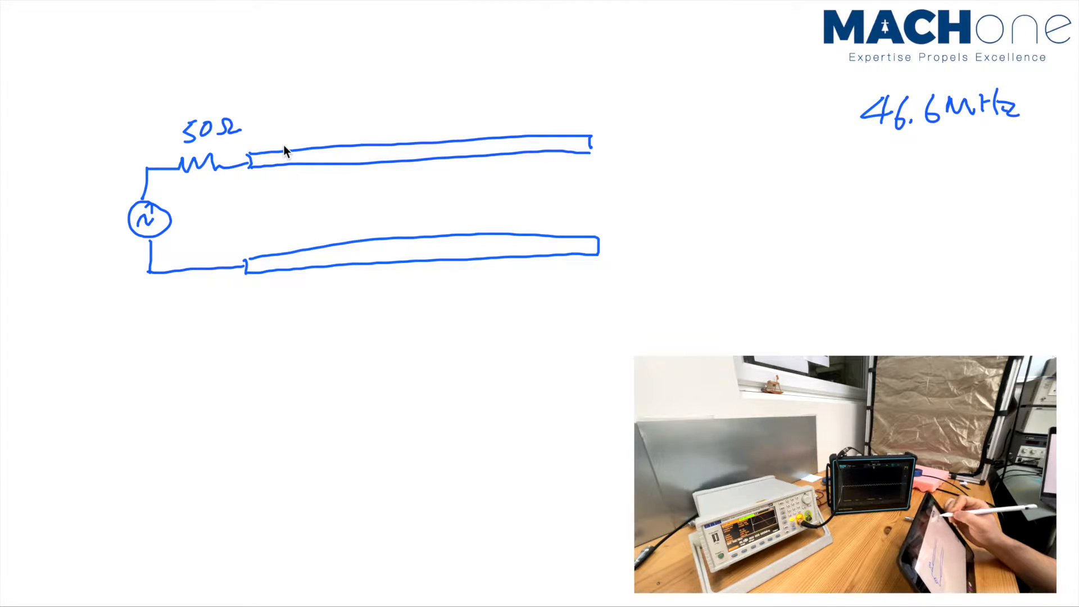
pyautogui.write('1 meter')
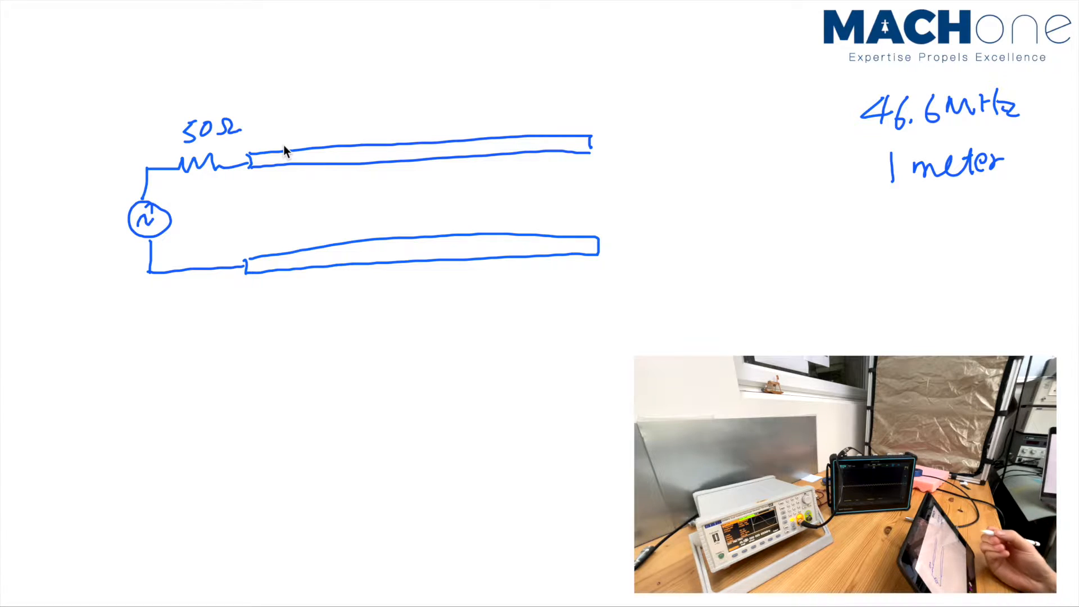
pyautogui.moveTo(627, 96); pyautogui.dragTo(604, 134)
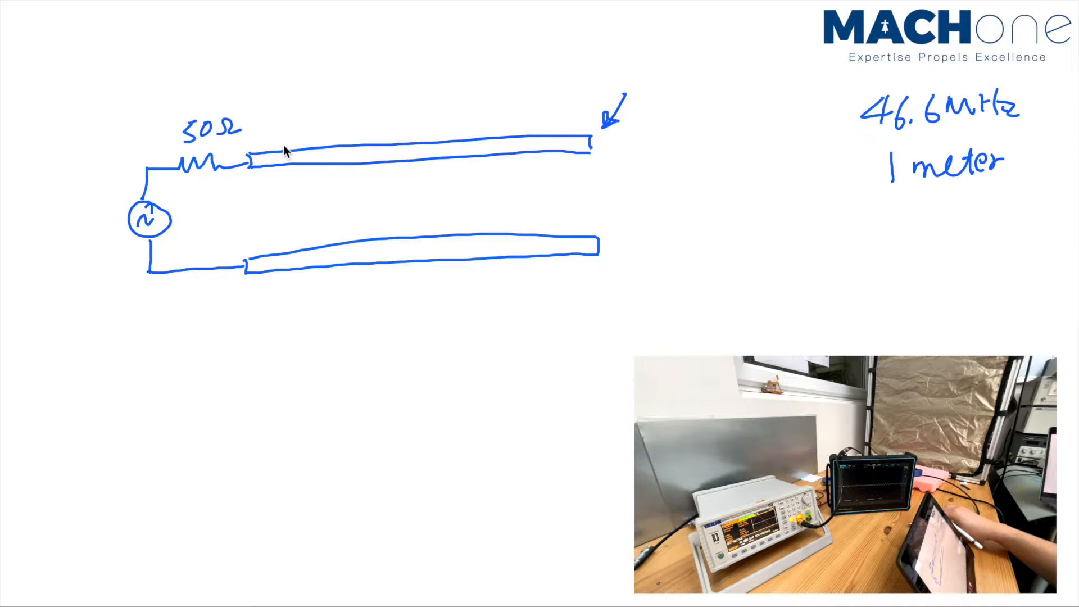
# Add the V label and the Vmin marker at the source end of the voltage curve.
pyautogui.write('V')
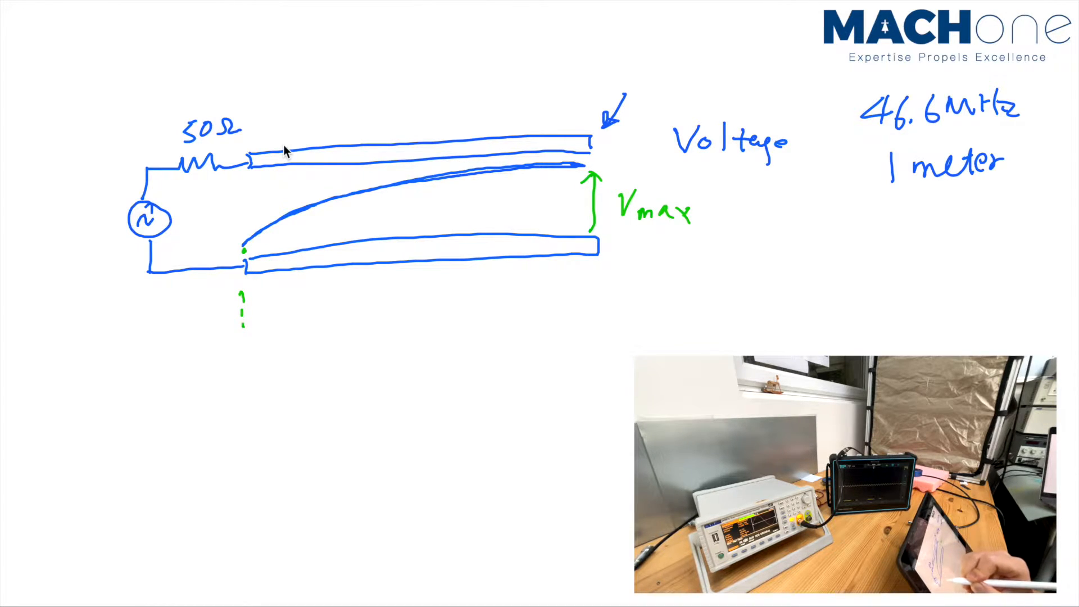
pyautogui.write('Vmin')
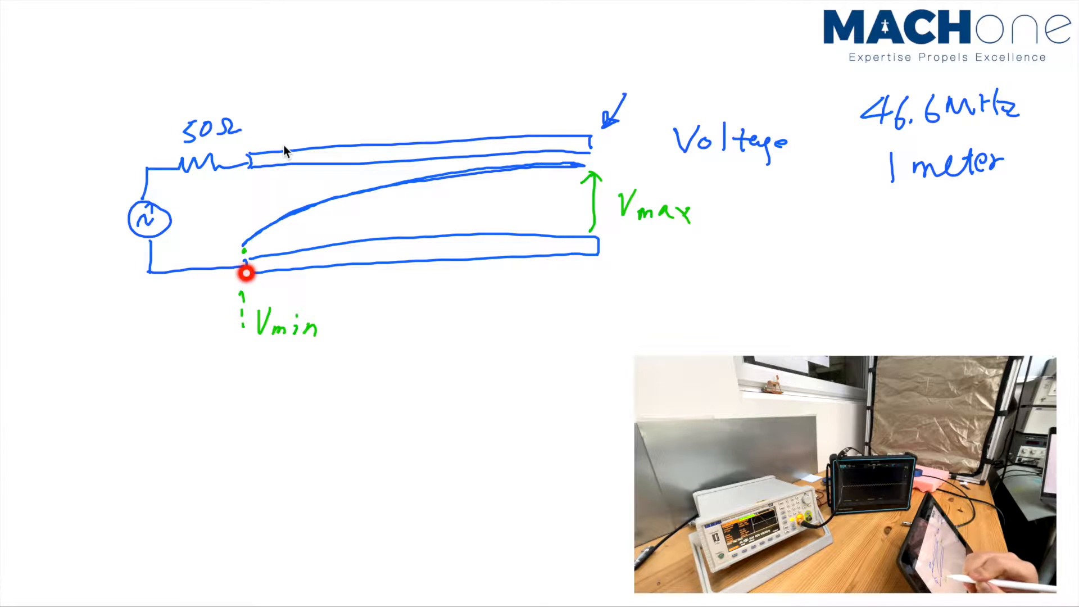
pyautogui.moveTo(268, 246)
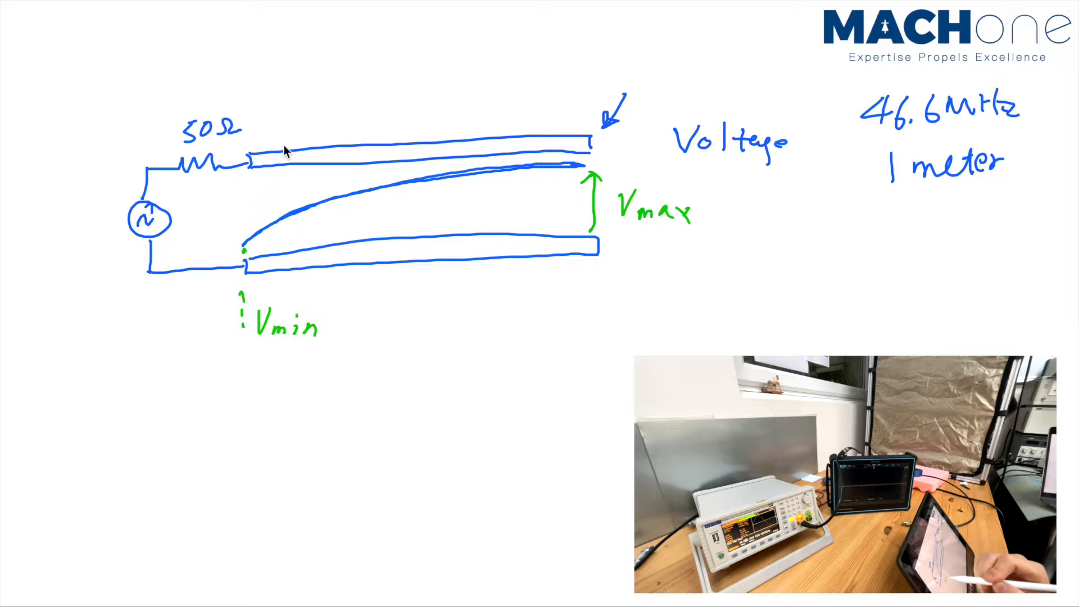
pyautogui.click(244, 279)
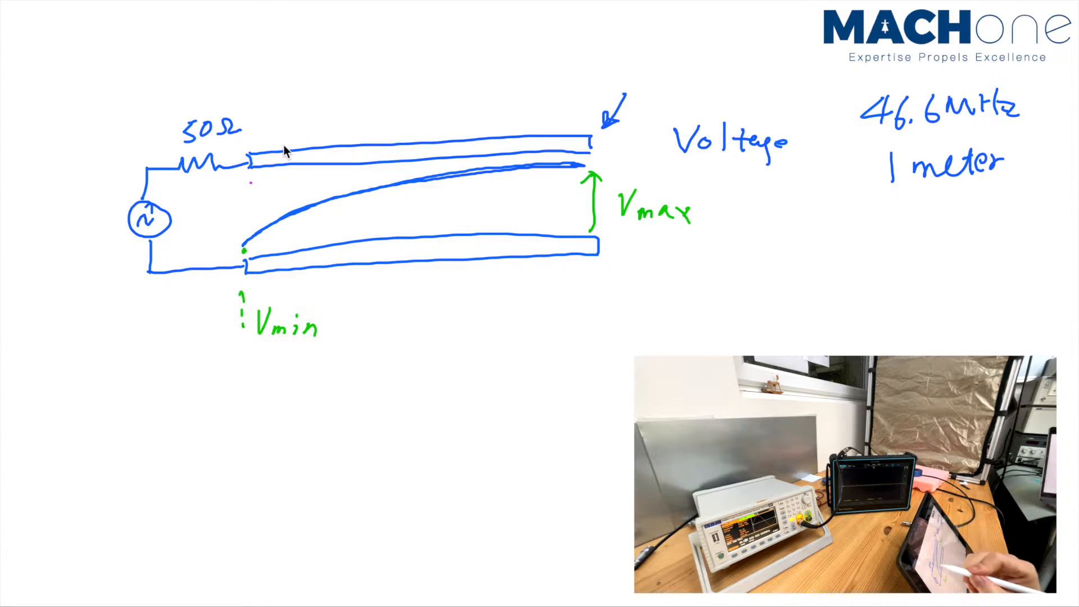
# Sketch the dashed current curve, label Imax, and start the second circuit's source below.
pyautogui.moveTo(248, 182); pyautogui.dragTo(543, 214)
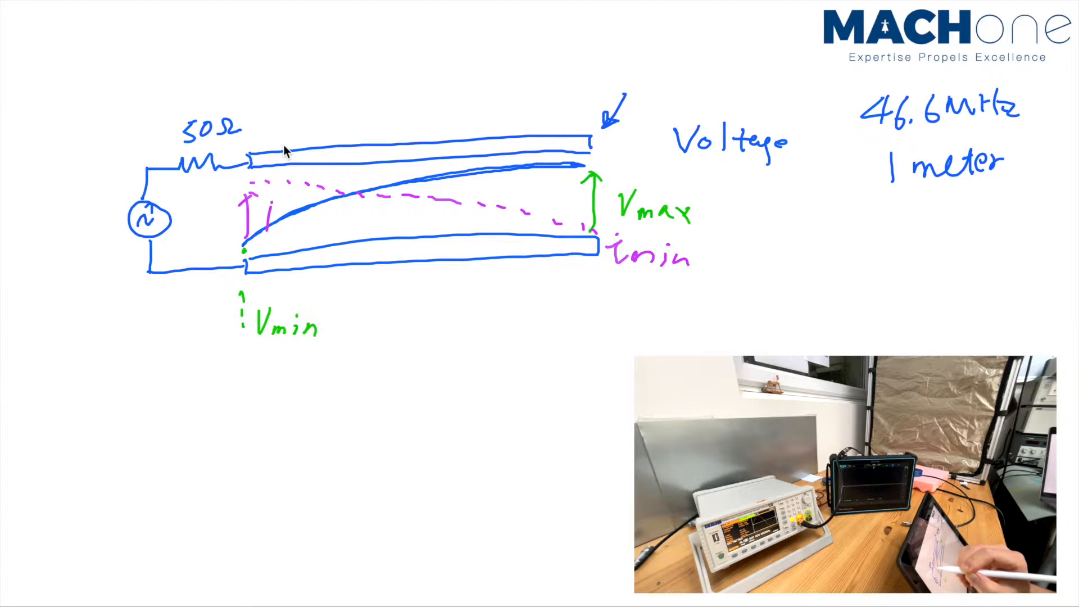
pyautogui.write('max')
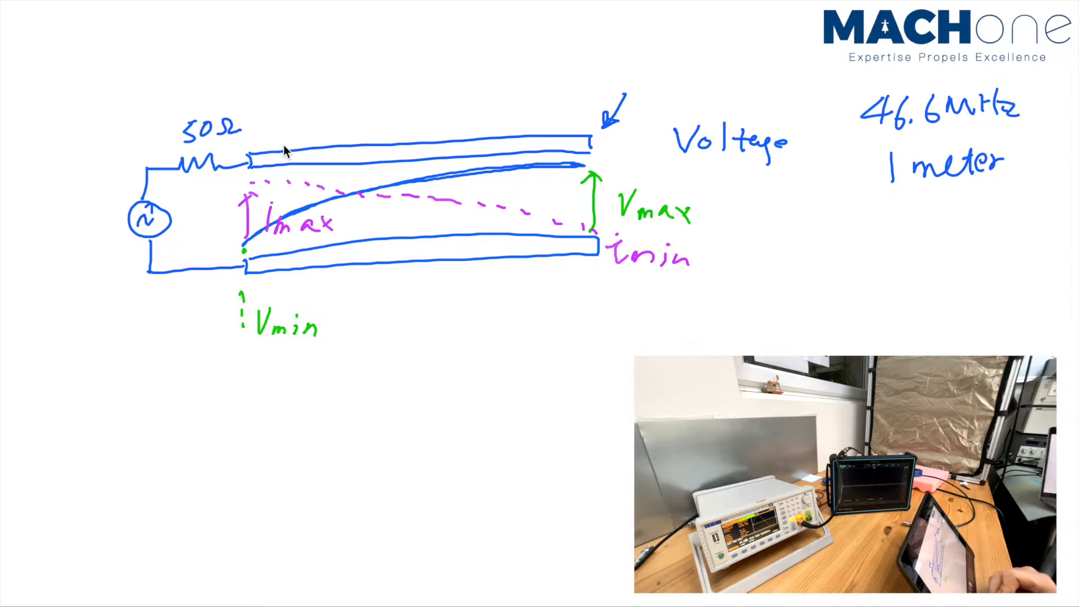
pyautogui.moveTo(144, 440); pyautogui.dragTo(169, 482)
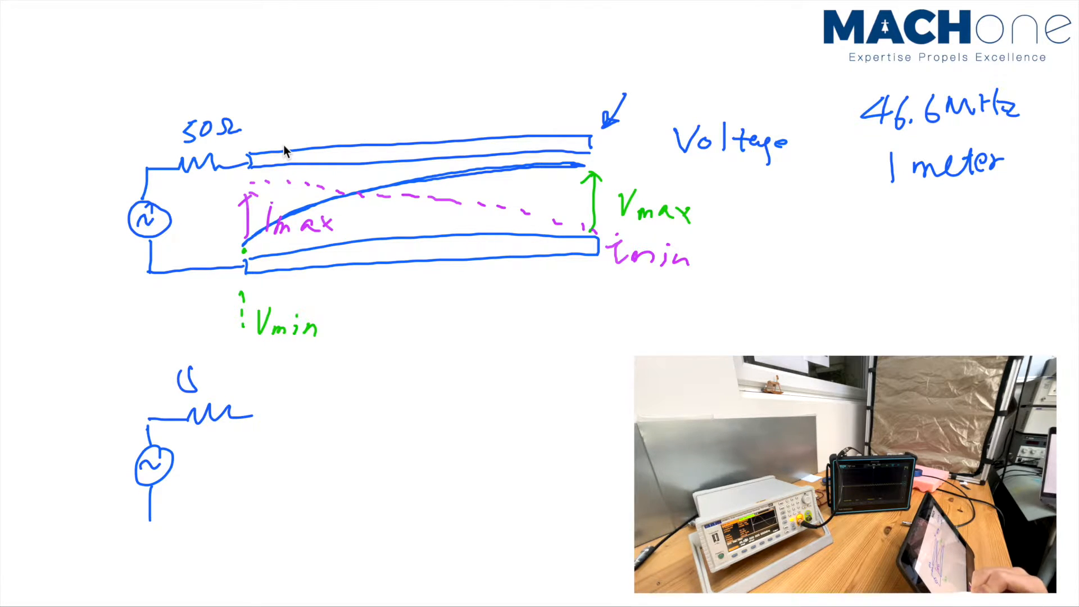
# Draw the second line's conductors and length brace, labelled D=1.5m.
pyautogui.moveTo(262, 413); pyautogui.dragTo(613, 382)
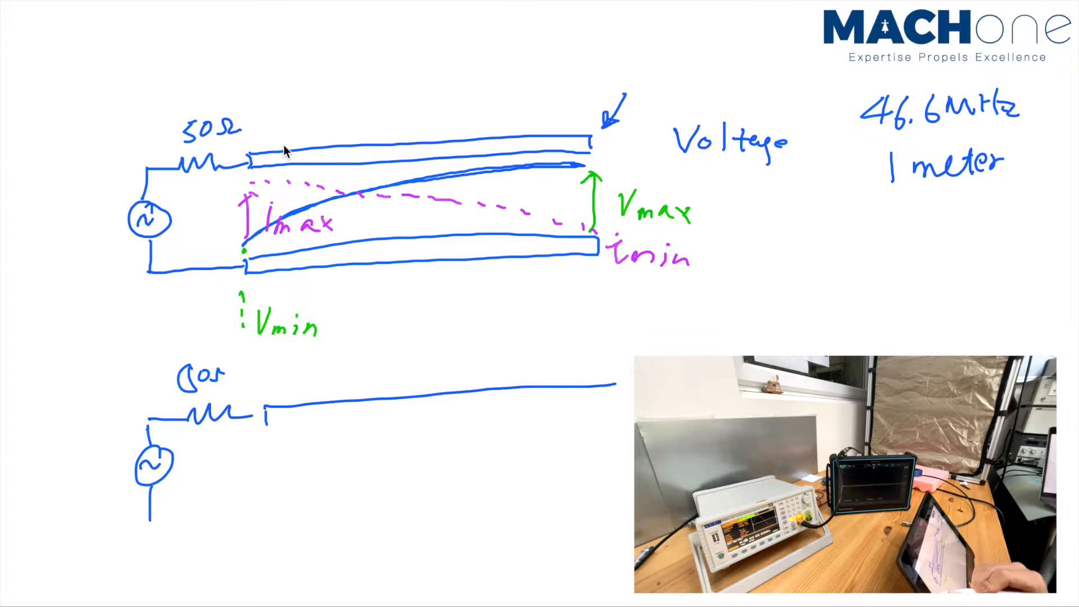
pyautogui.moveTo(282, 420); pyautogui.dragTo(626, 396)
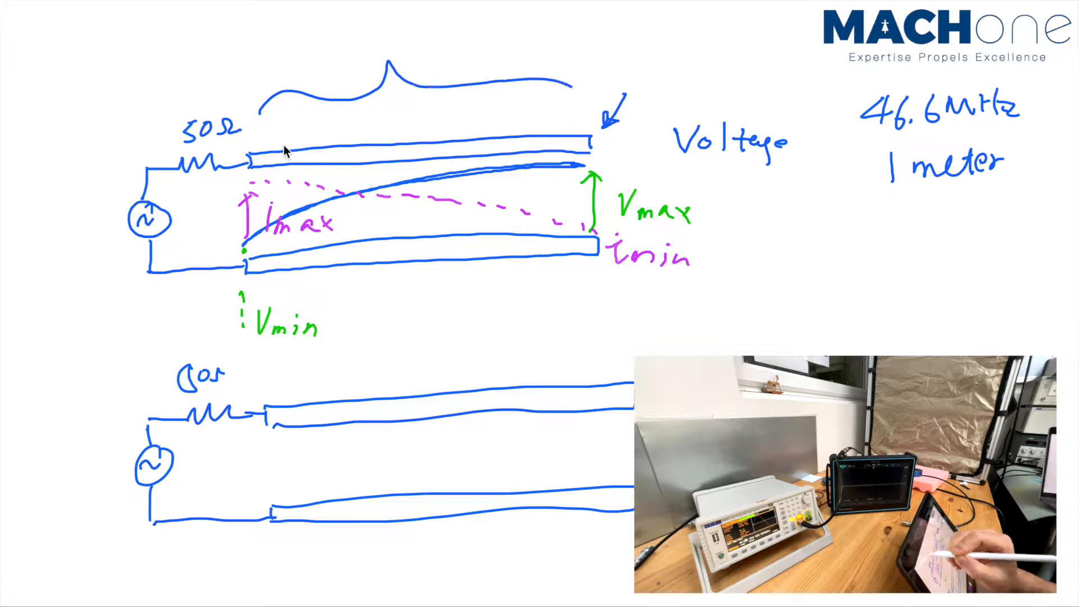
pyautogui.write('D=1.')
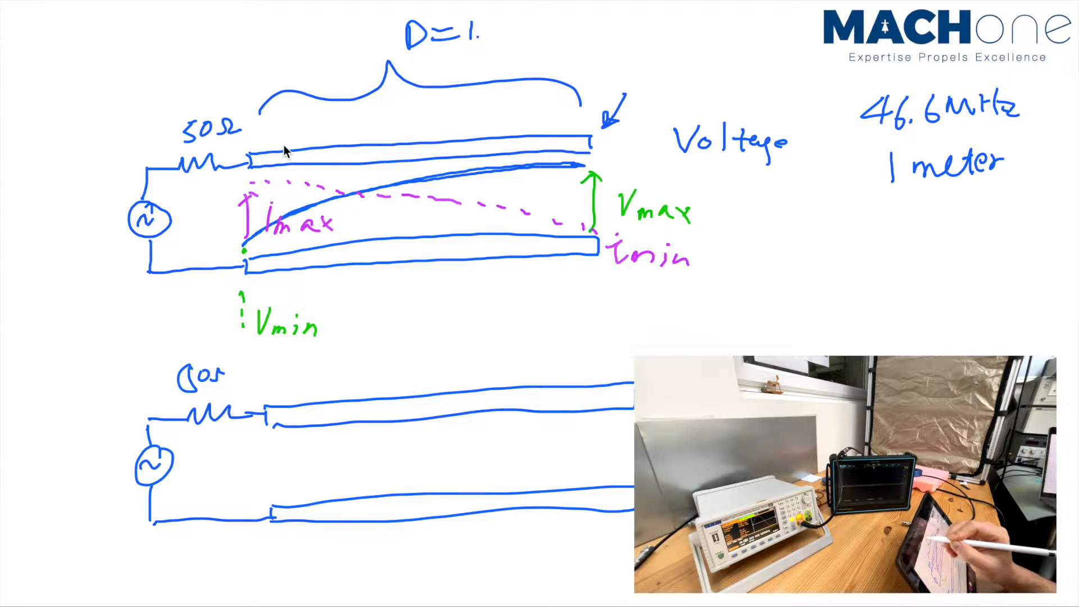
pyautogui.write('5m')
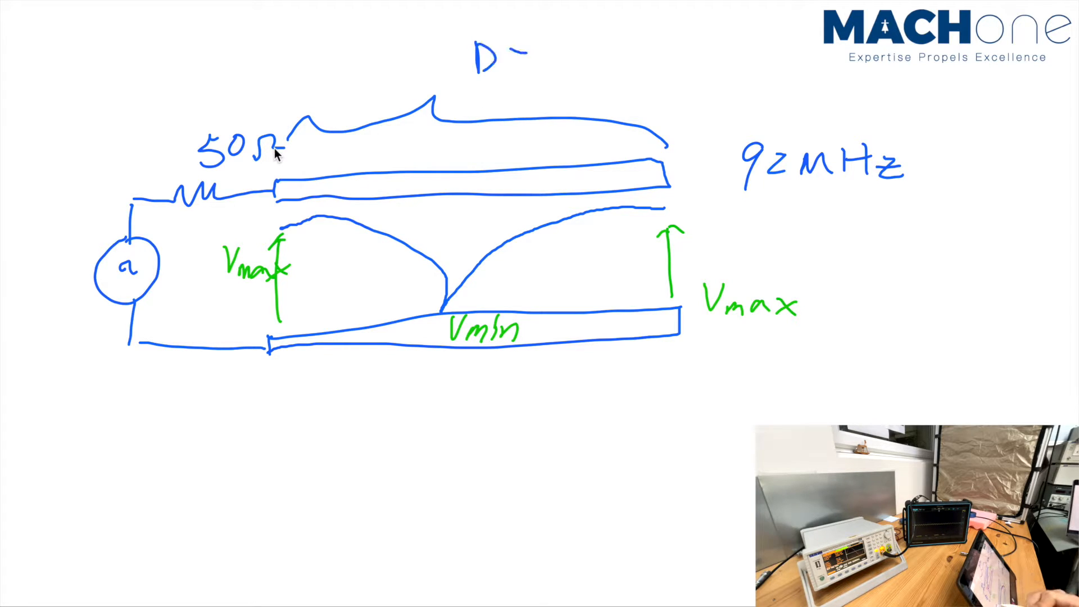
# Write =1.1m after D above the brace so it reads D=1.1m.
pyautogui.write('=1.1m')
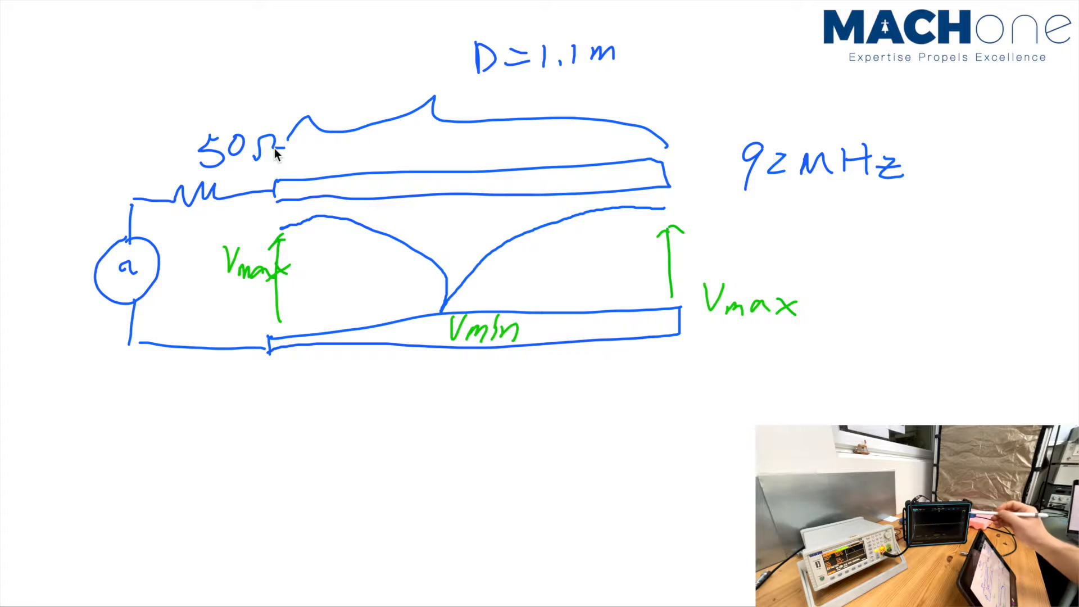